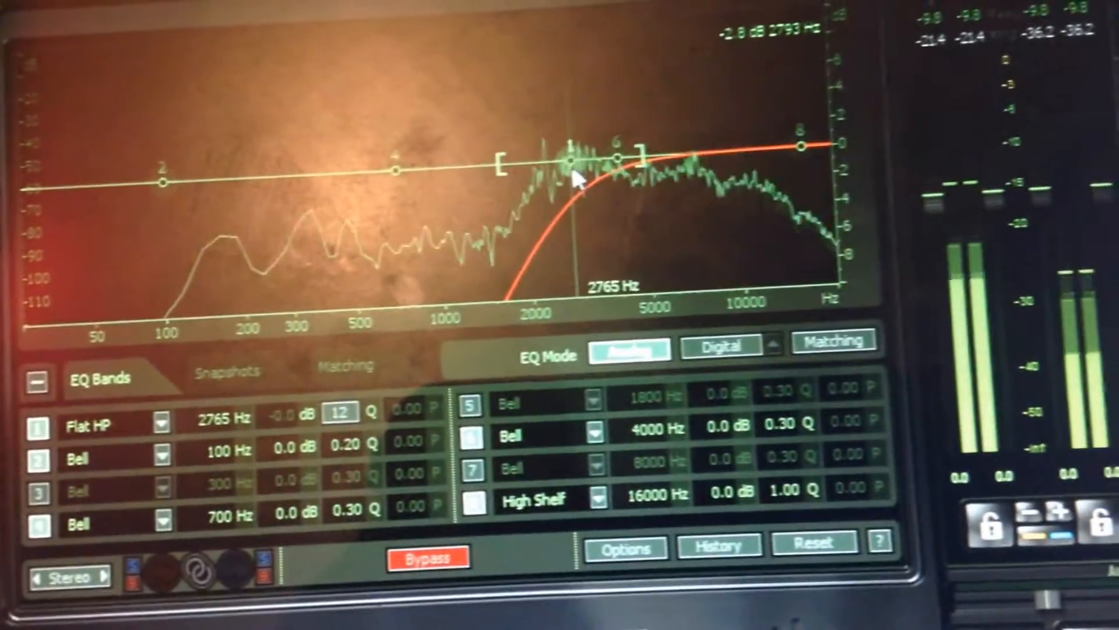
- Set the band 1 high-pass cutoff to about 77 Hz
{"action": "left_click_drag", "start_coordinate": [571, 159], "coordinate": [568, 150]}
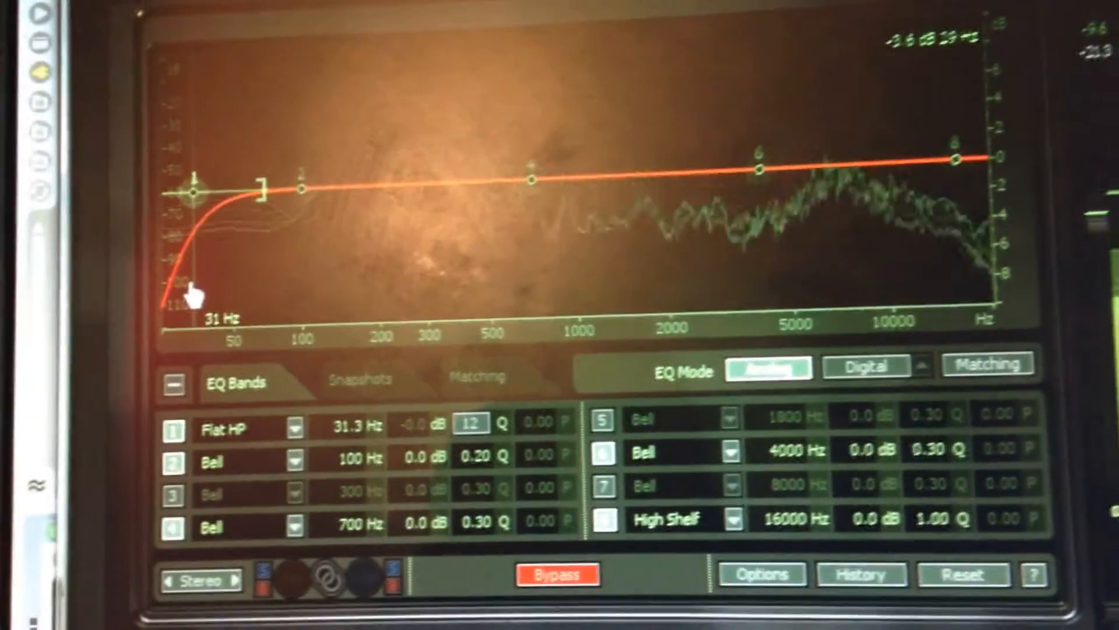
{"action": "left_click_drag", "start_coordinate": [195, 195], "coordinate": [218, 205]}
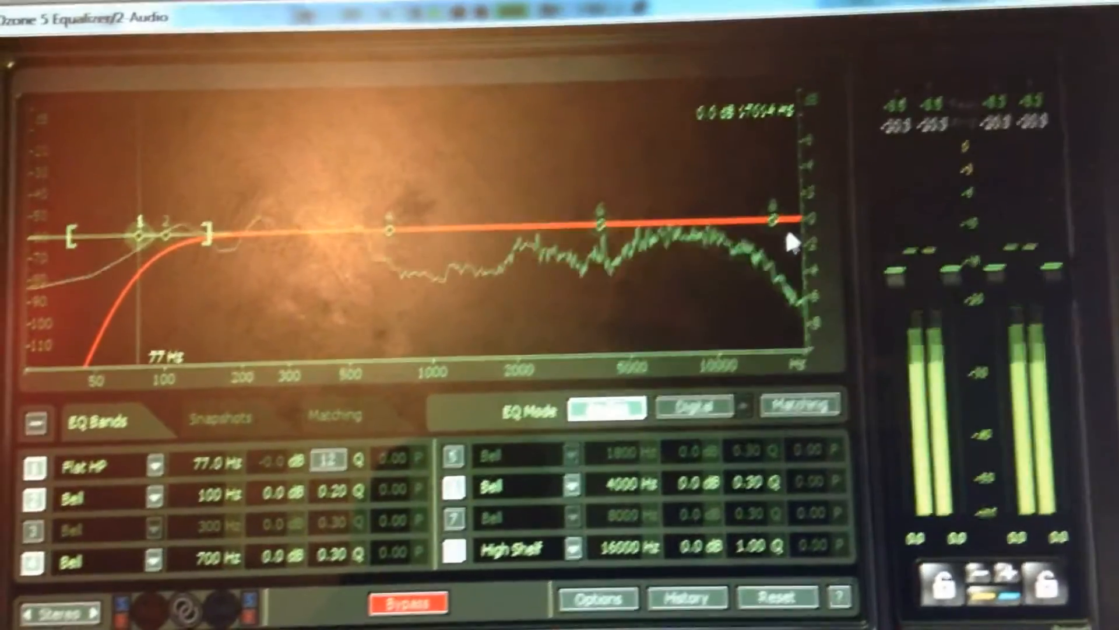
- Boost the band 8 high shelf about 3 dB near 15 kHz with slope 4.3
{"action": "left_click_drag", "start_coordinate": [770, 218], "coordinate": [767, 215]}
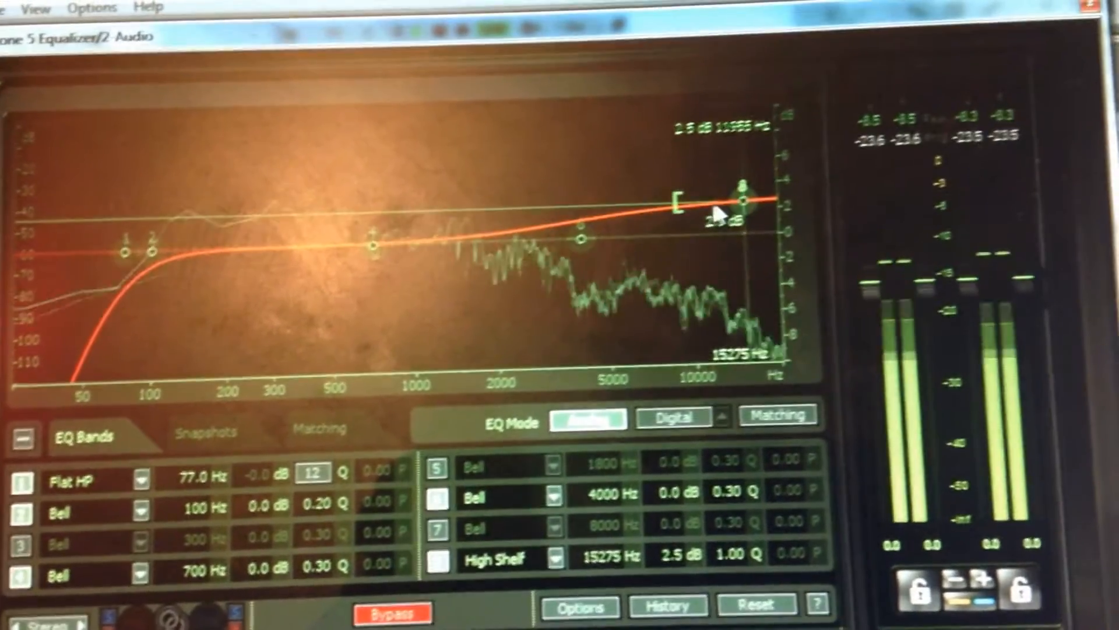
{"action": "left_click_drag", "start_coordinate": [737, 198], "coordinate": [732, 211]}
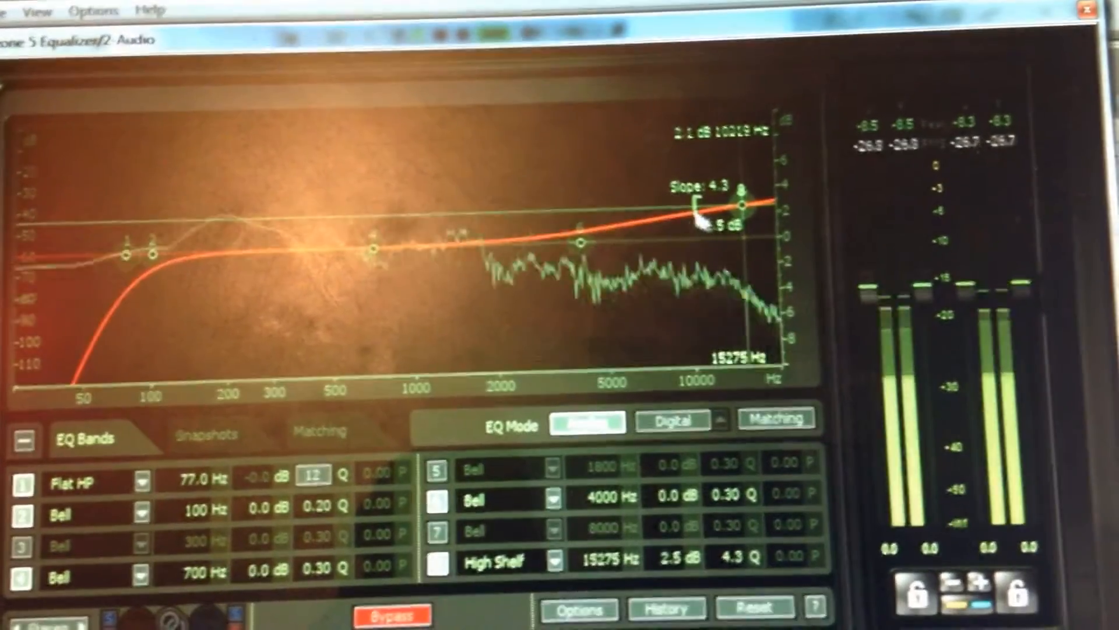
{"action": "left_click_drag", "start_coordinate": [743, 206], "coordinate": [736, 205]}
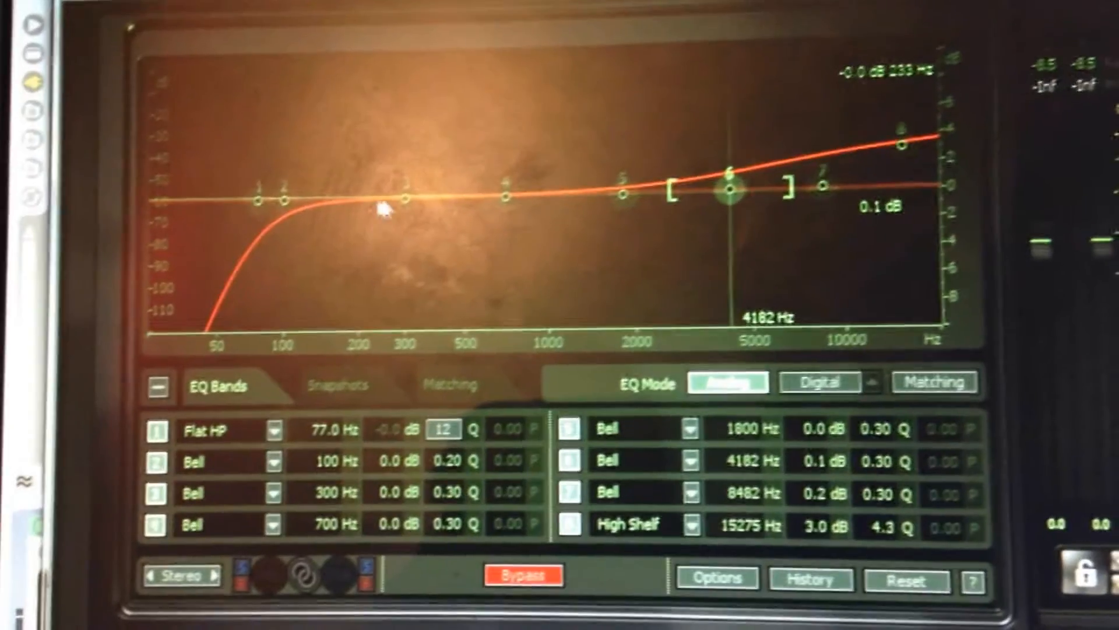
- Sweep a roughly 4 dB boosted band 3 between about 270 and 550 Hz to find the boxy frequency
{"action": "left_click_drag", "start_coordinate": [409, 199], "coordinate": [423, 198]}
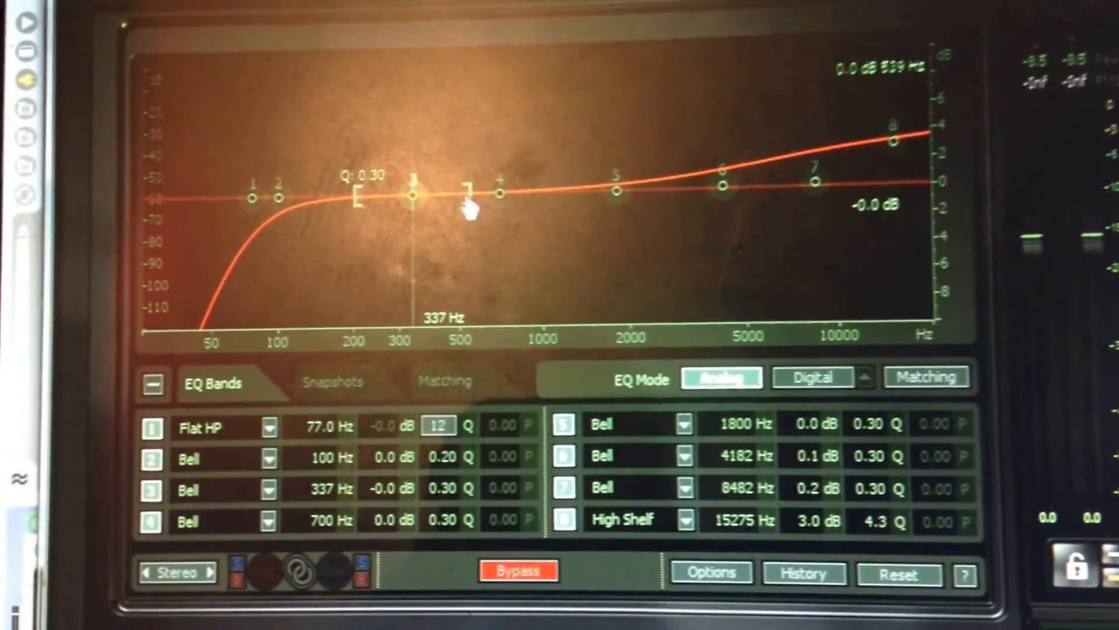
{"action": "left_click_drag", "start_coordinate": [410, 192], "coordinate": [427, 147]}
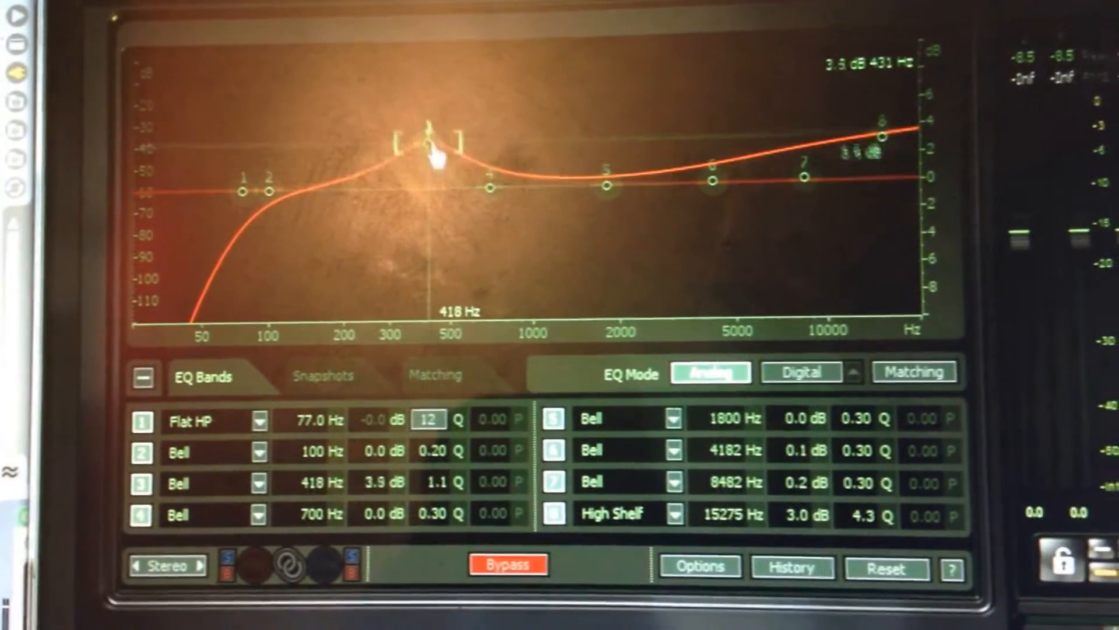
{"action": "left_click_drag", "start_coordinate": [428, 150], "coordinate": [435, 107]}
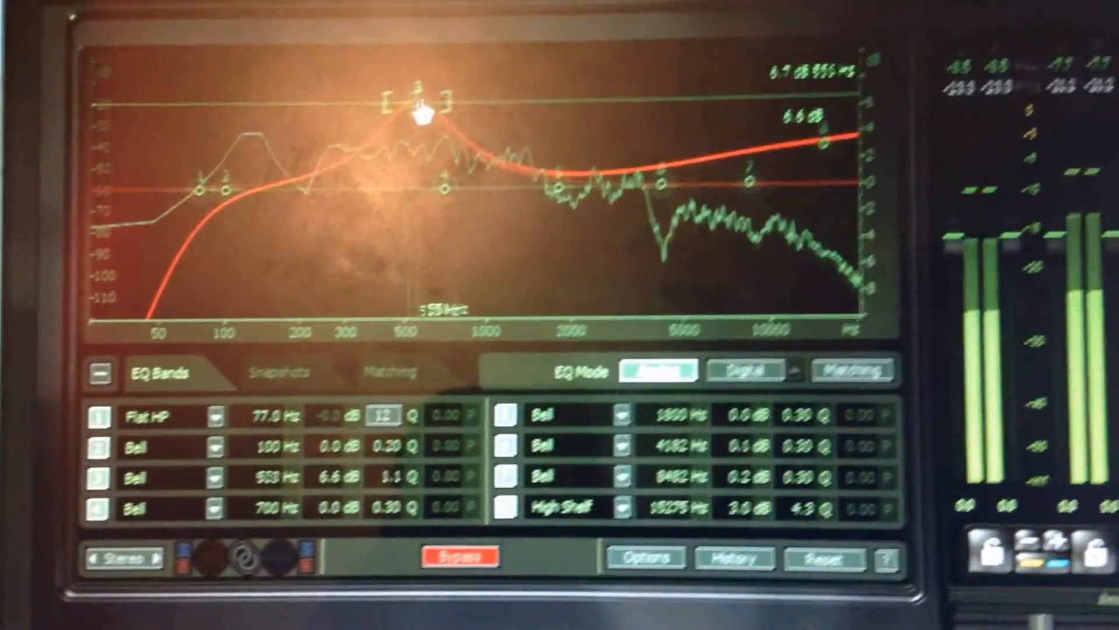
{"action": "left_click_drag", "start_coordinate": [421, 114], "coordinate": [378, 121]}
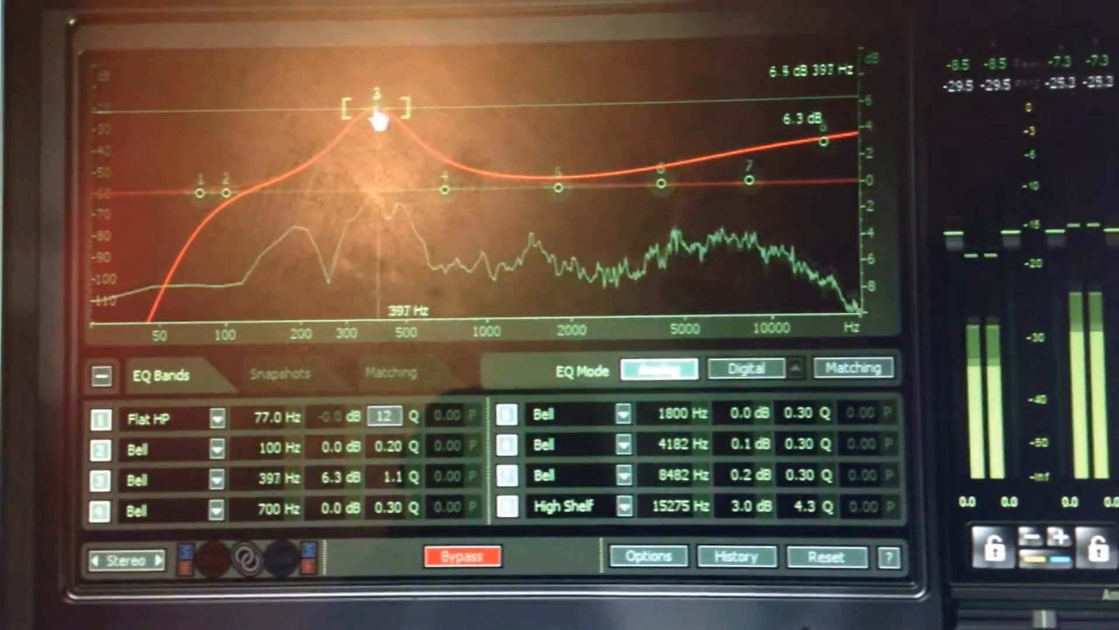
{"action": "left_click_drag", "start_coordinate": [377, 120], "coordinate": [441, 108]}
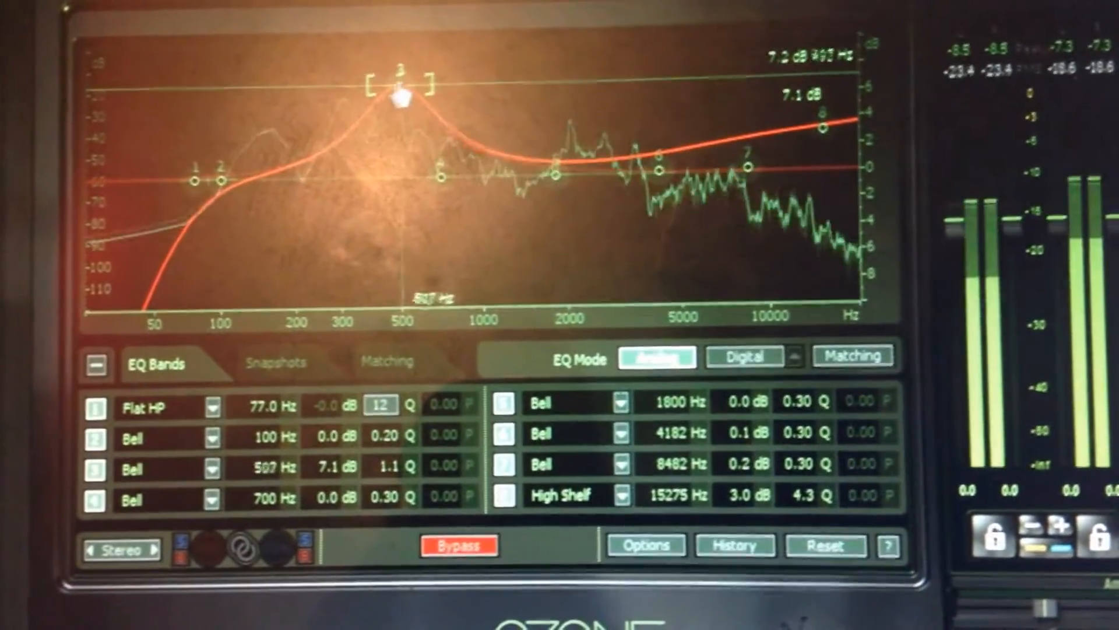
{"action": "left_click_drag", "start_coordinate": [399, 94], "coordinate": [350, 91]}
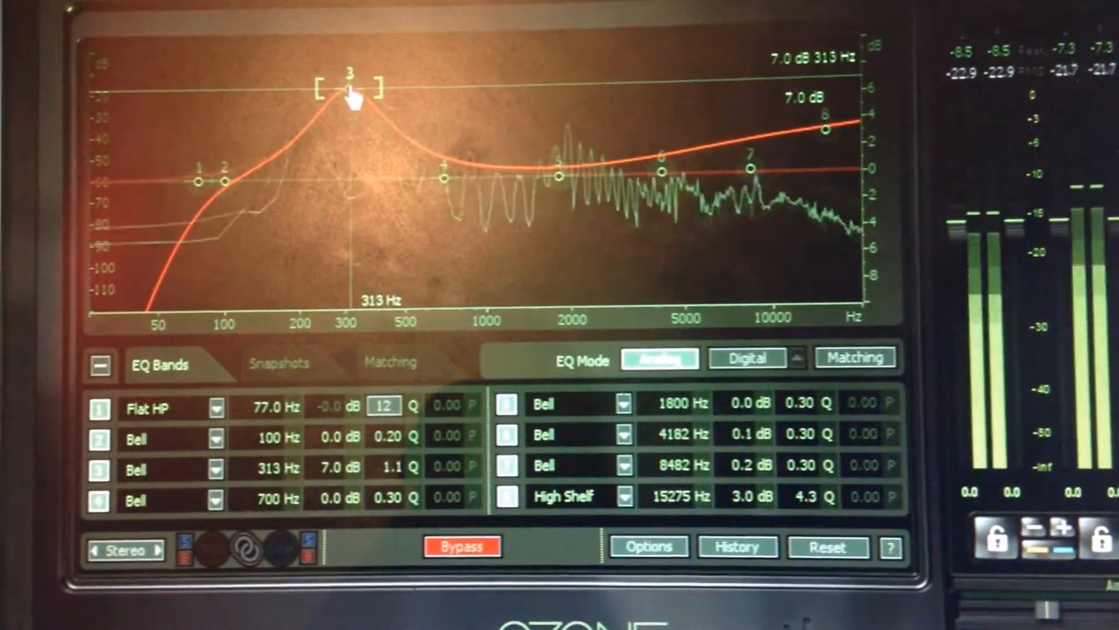
{"action": "left_click_drag", "start_coordinate": [350, 90], "coordinate": [342, 100]}
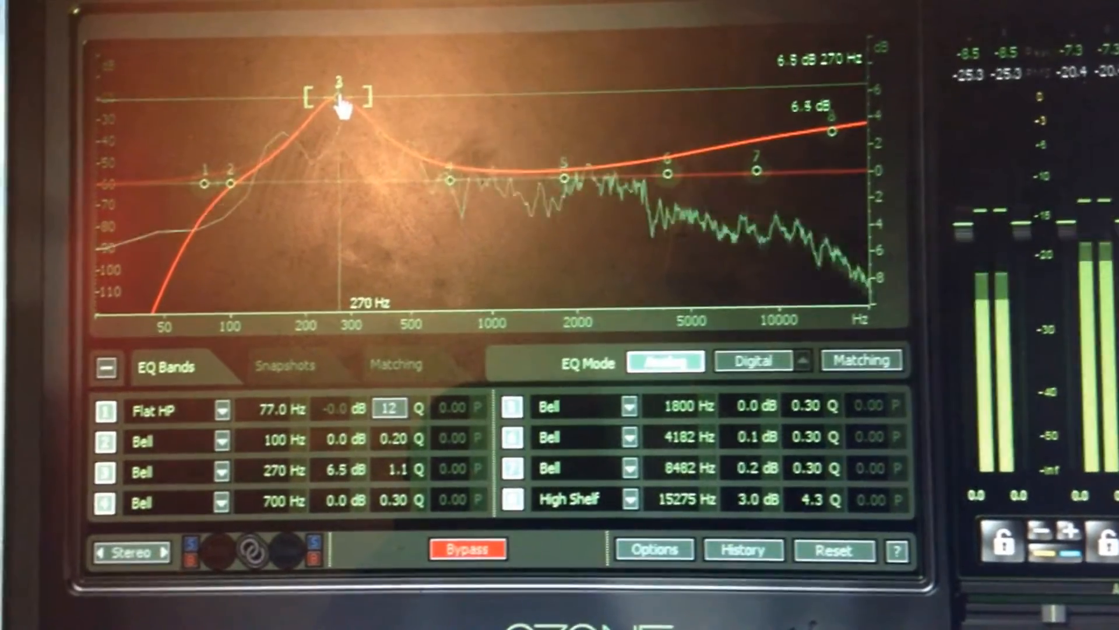
- Pull band 3 down to a slight -0.7 dB cut near 236 Hz with Q 2.0
{"action": "left_click_drag", "start_coordinate": [342, 107], "coordinate": [342, 179]}
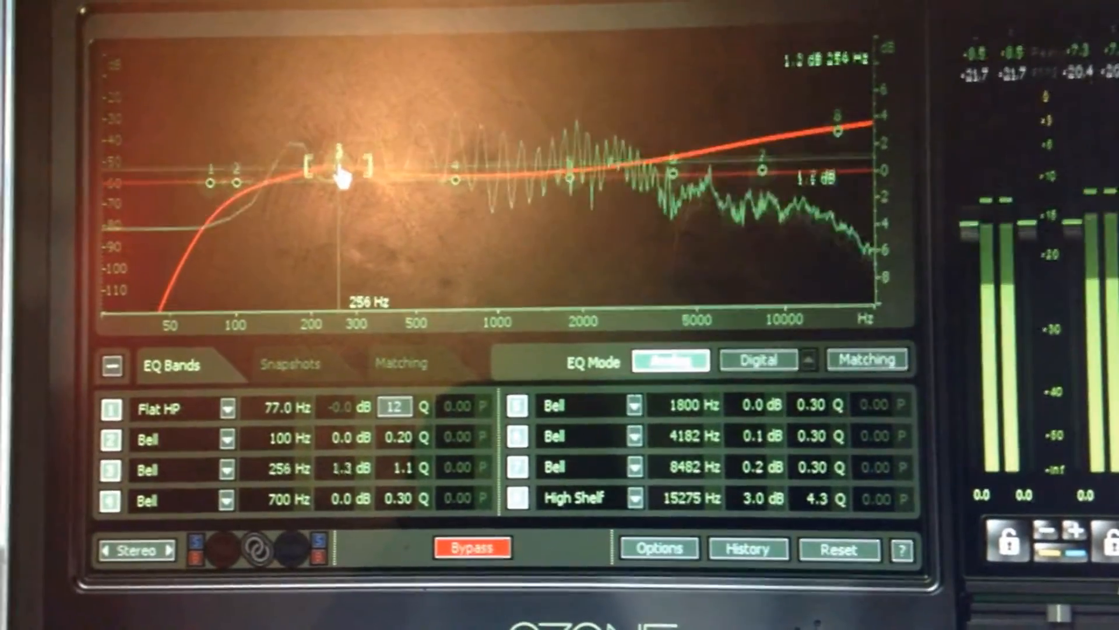
{"action": "left_click_drag", "start_coordinate": [340, 154], "coordinate": [332, 189]}
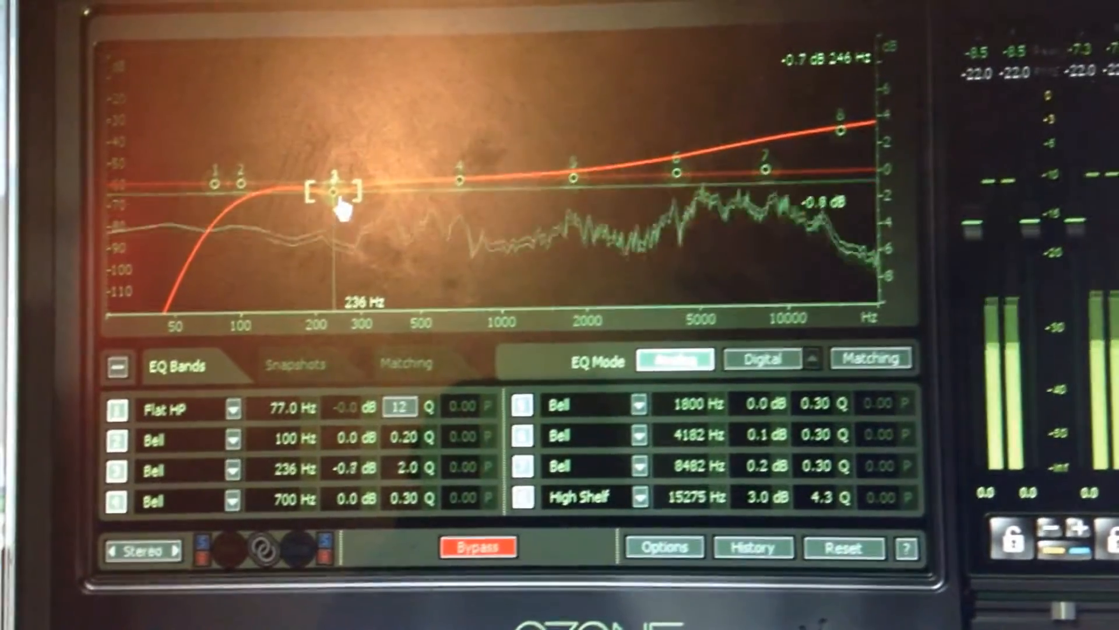
{"action": "left_click_drag", "start_coordinate": [336, 192], "coordinate": [335, 207]}
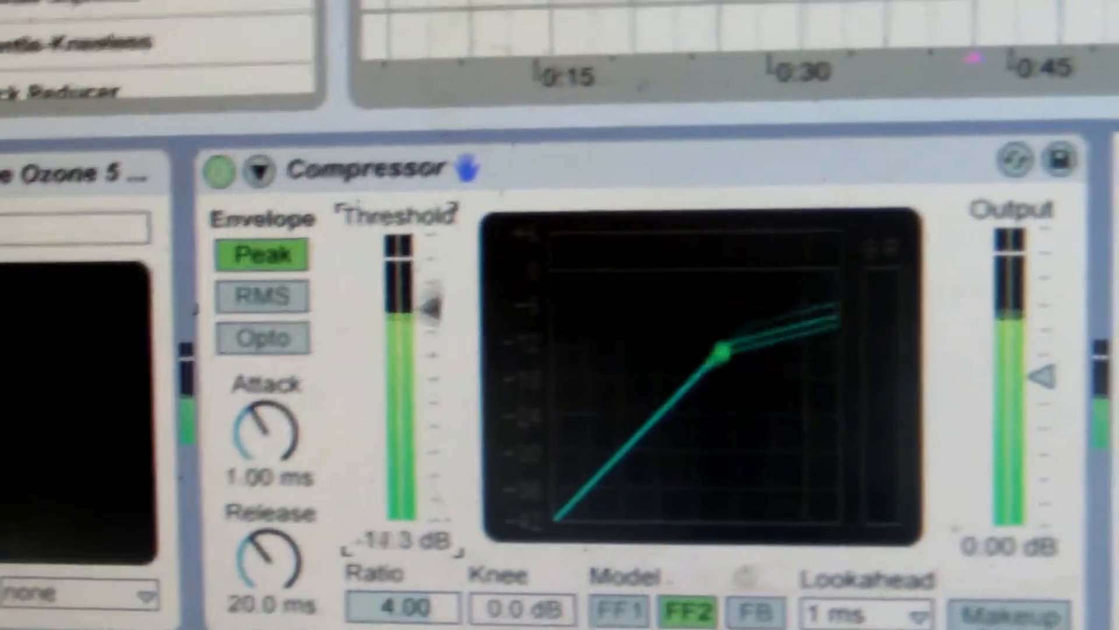
- Set the vocal Compressor threshold to about -12.3 dB at a 4:1 ratio
{"action": "left_click_drag", "start_coordinate": [428, 292], "coordinate": [428, 485]}
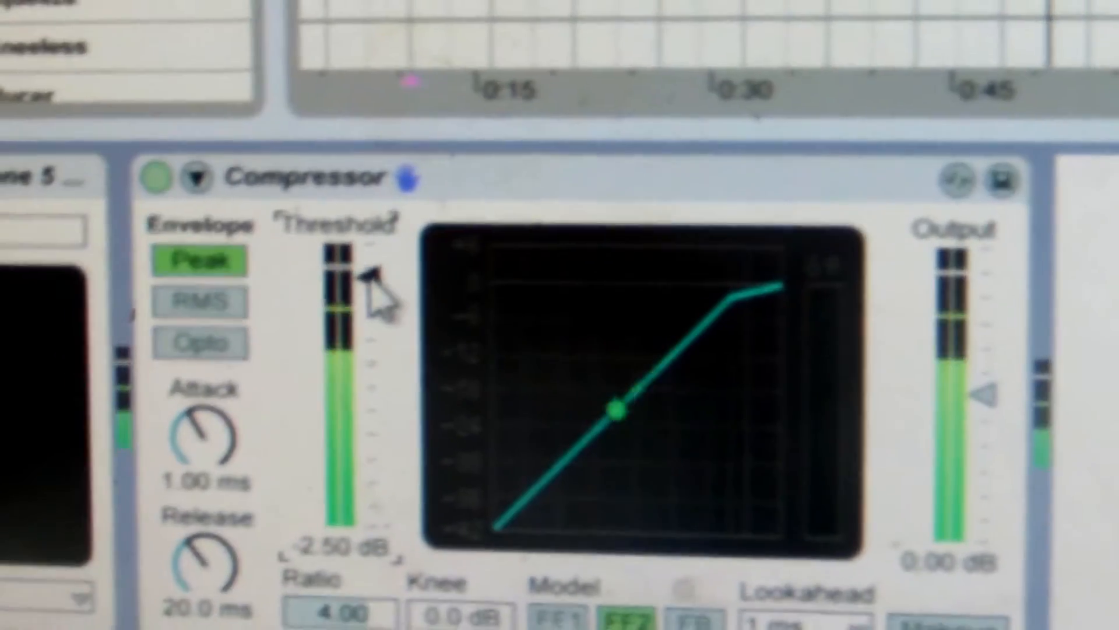
{"action": "left_click_drag", "start_coordinate": [371, 286], "coordinate": [350, 310]}
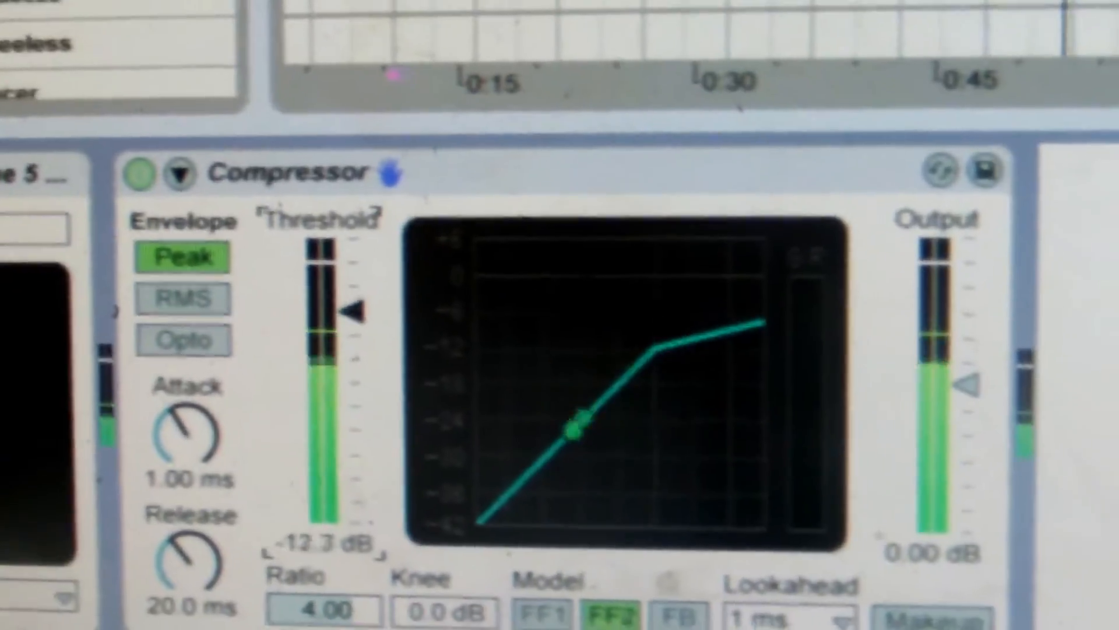
{"action": "left_click_drag", "start_coordinate": [329, 307], "coordinate": [349, 371]}
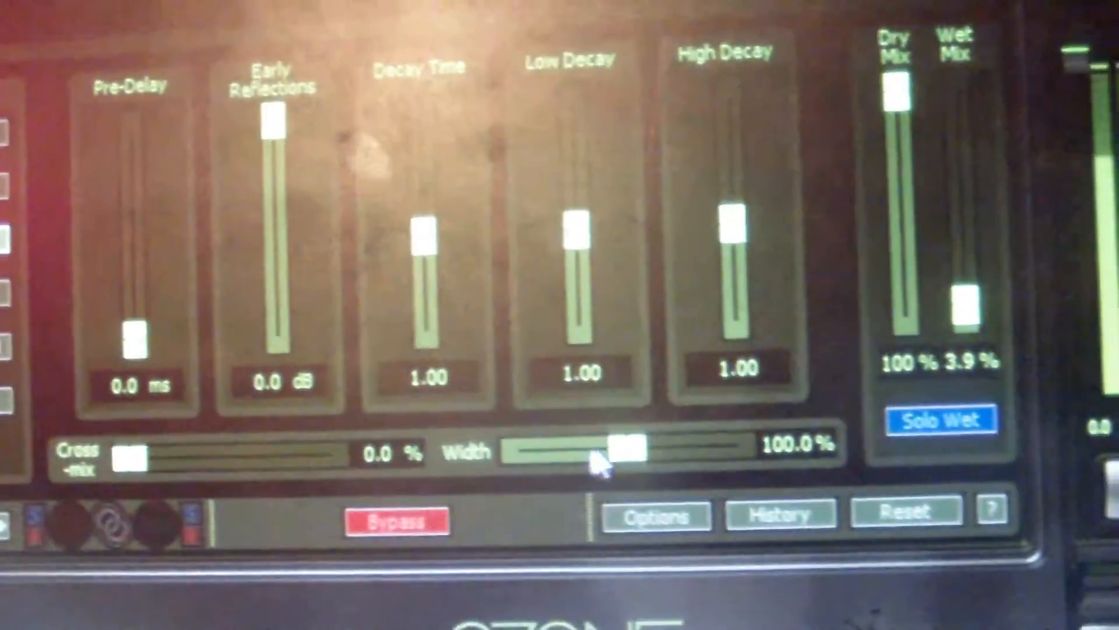
- Audition reverb widths from 44% to 200% and leave Width at 95.2%
{"action": "left_click_drag", "start_coordinate": [621, 446], "coordinate": [656, 428]}
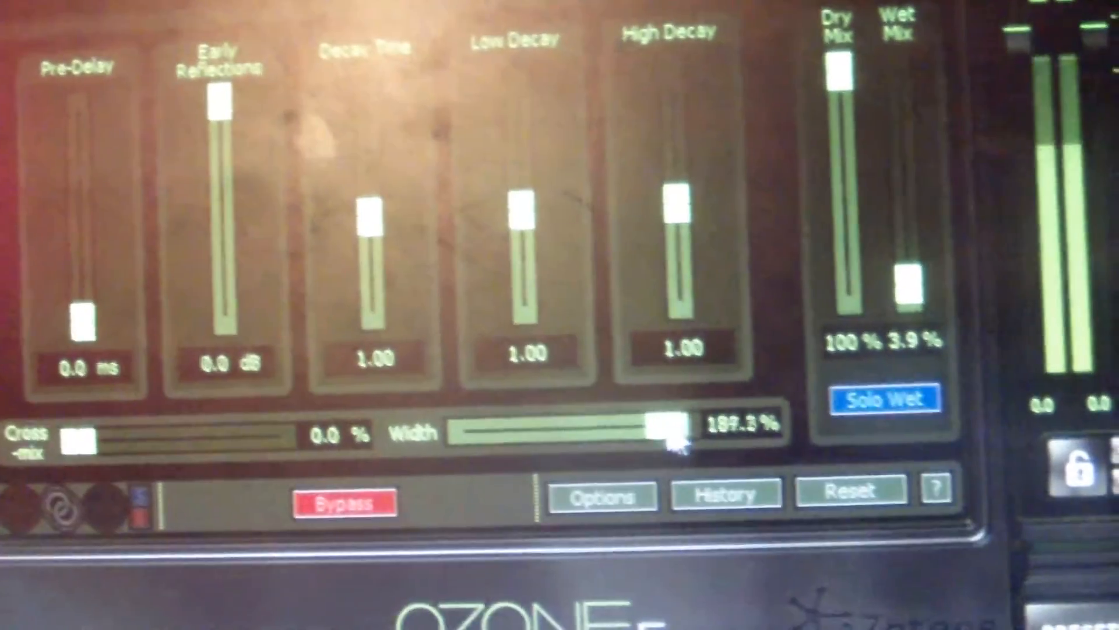
{"action": "left_click_drag", "start_coordinate": [657, 428], "coordinate": [535, 435]}
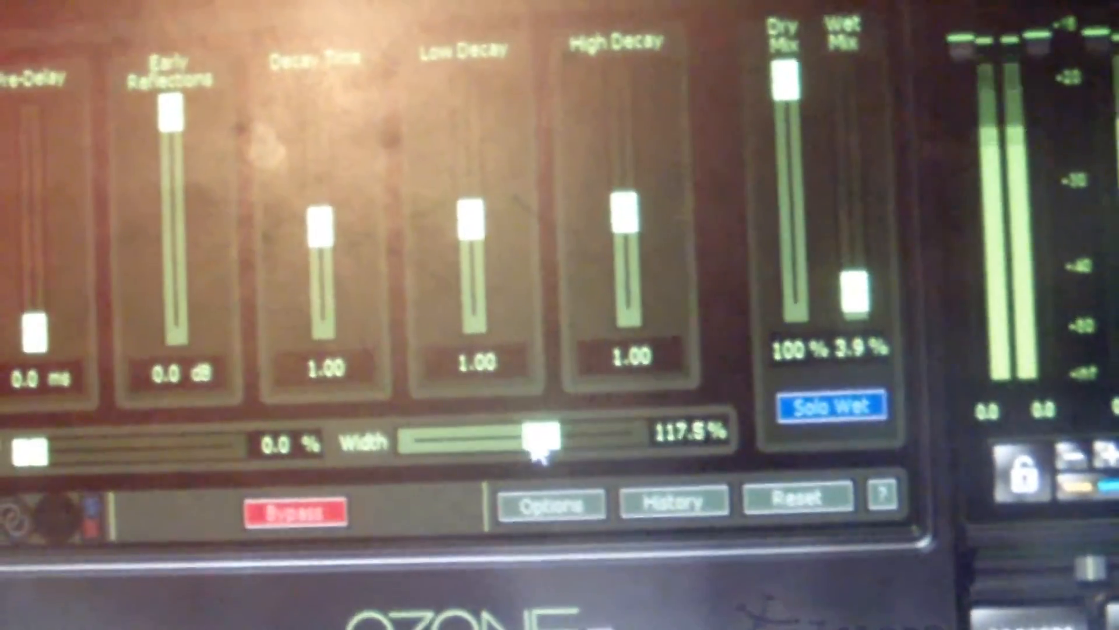
{"action": "left_click_drag", "start_coordinate": [532, 434], "coordinate": [492, 450]}
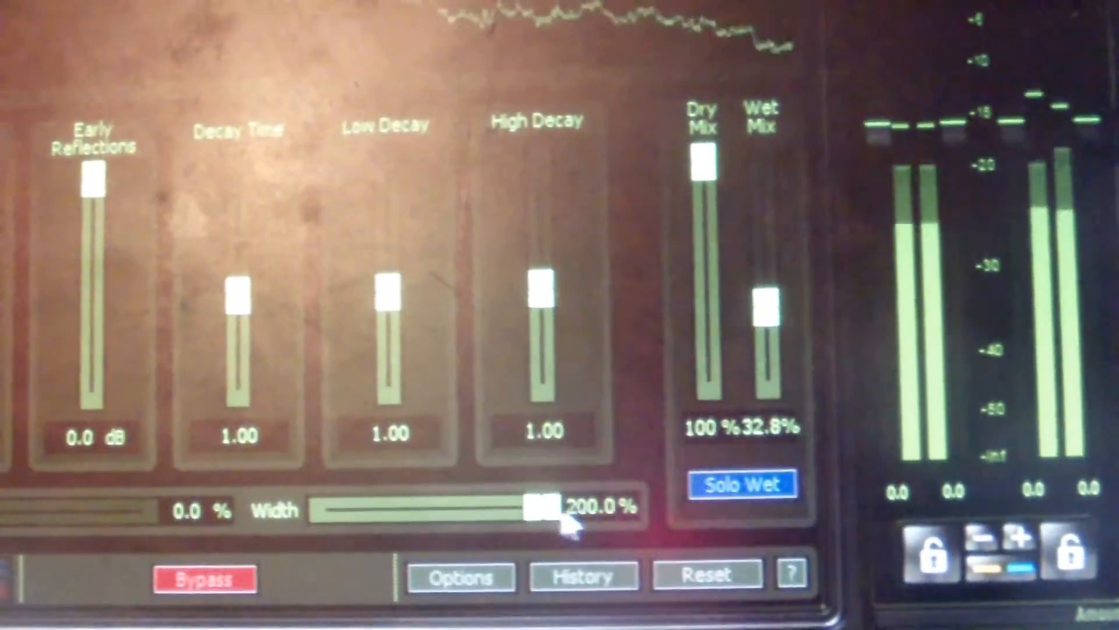
{"action": "left_click_drag", "start_coordinate": [542, 508], "coordinate": [378, 513]}
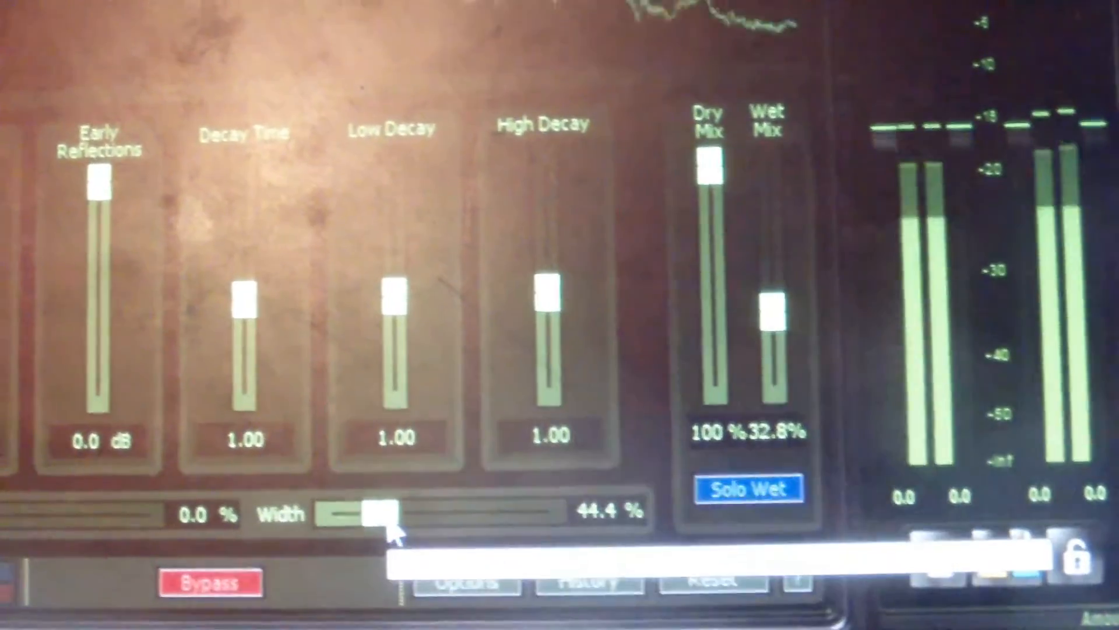
{"action": "left_click_drag", "start_coordinate": [382, 510], "coordinate": [410, 511]}
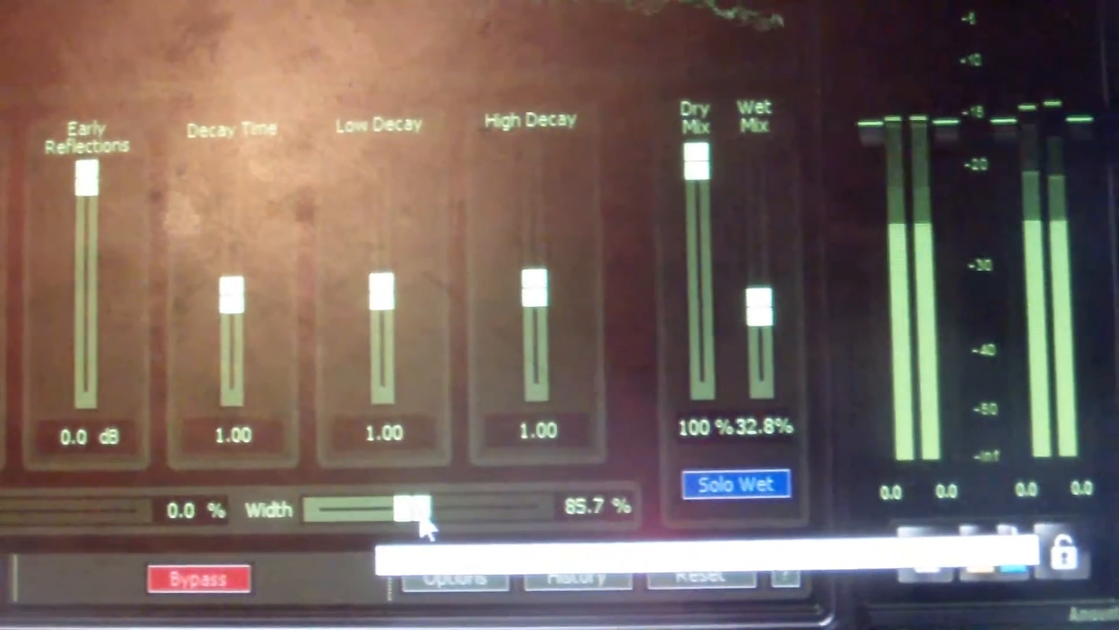
{"action": "left_click_drag", "start_coordinate": [411, 511], "coordinate": [421, 511]}
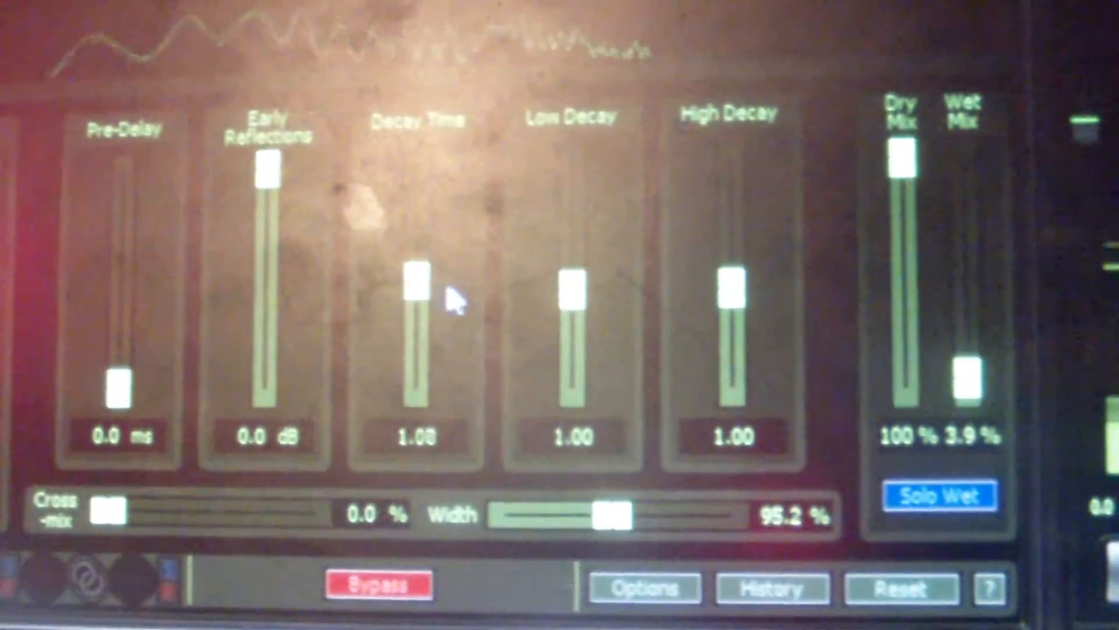
- Try decay times of 0.25 and 2.00, then settle the reverb decay at 0.74
{"action": "left_click_drag", "start_coordinate": [417, 286], "coordinate": [418, 200]}
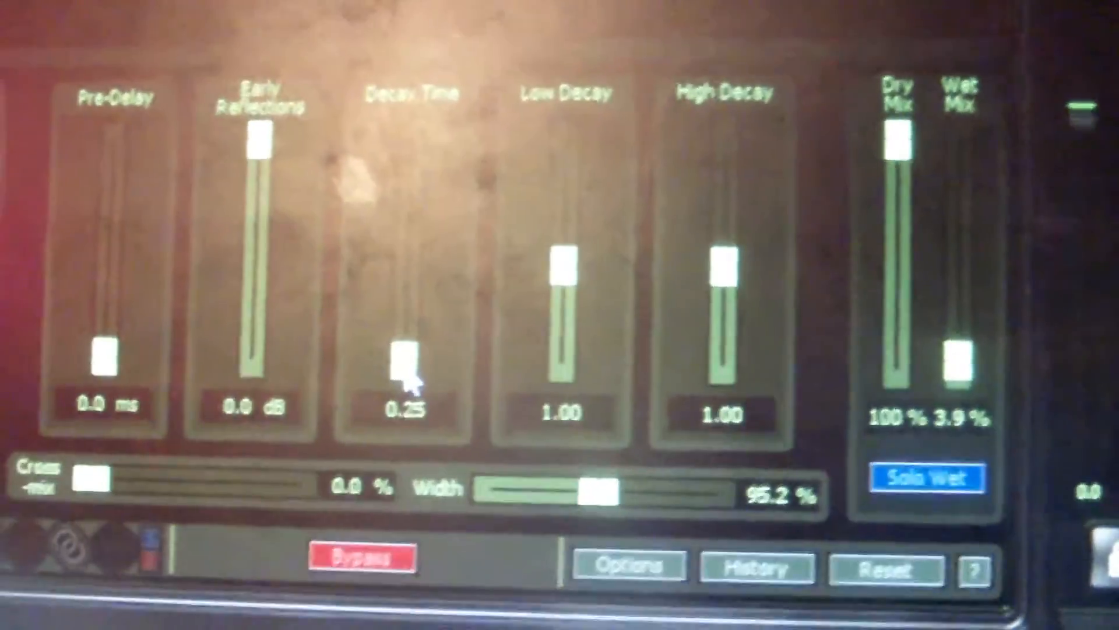
{"action": "left_click_drag", "start_coordinate": [407, 364], "coordinate": [443, 199]}
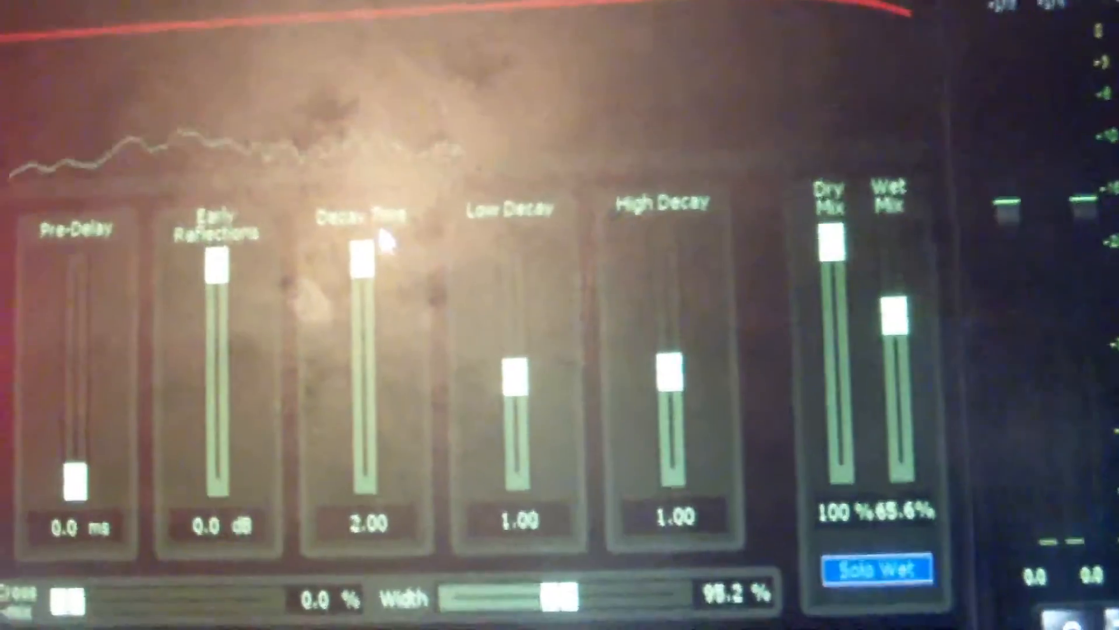
{"action": "left_click_drag", "start_coordinate": [360, 268], "coordinate": [400, 464]}
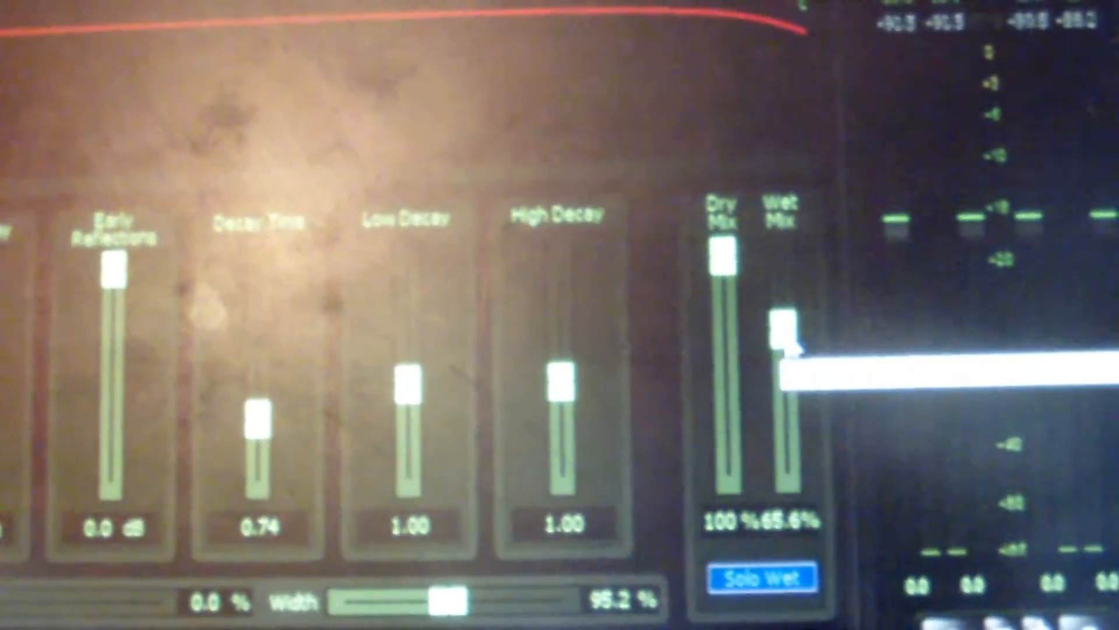
- Lower the reverb wet mix to about 9.4%
{"action": "left_click_drag", "start_coordinate": [781, 333], "coordinate": [782, 439]}
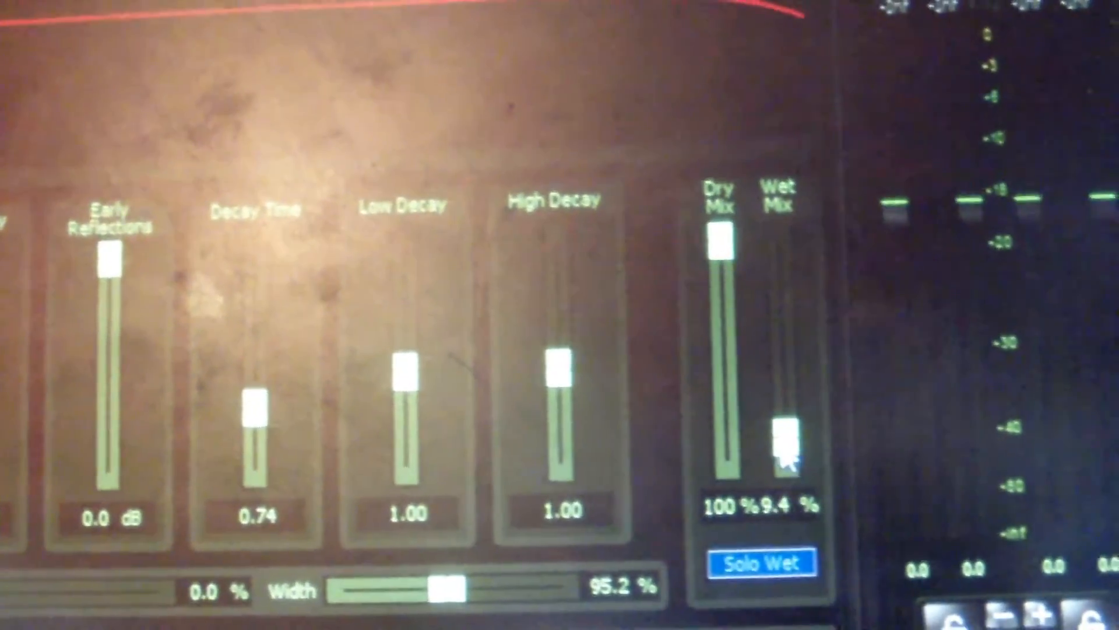
{"action": "left_click_drag", "start_coordinate": [784, 435], "coordinate": [785, 447]}
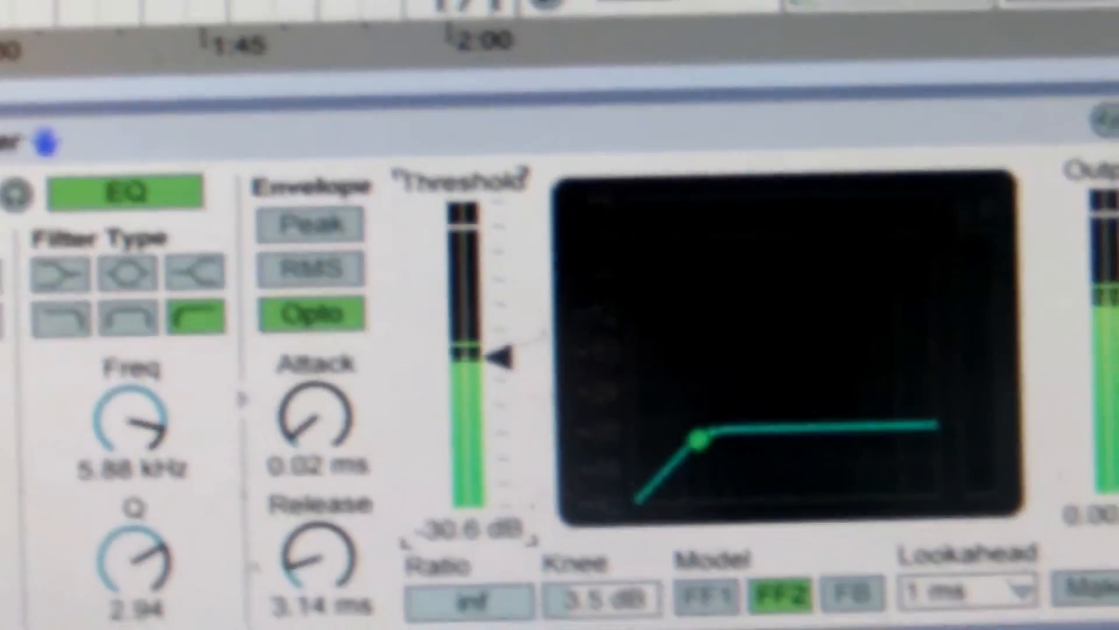
- Lower the de-esser Compressor threshold to about -34.5 dB
{"action": "left_click_drag", "start_coordinate": [503, 357], "coordinate": [507, 367]}
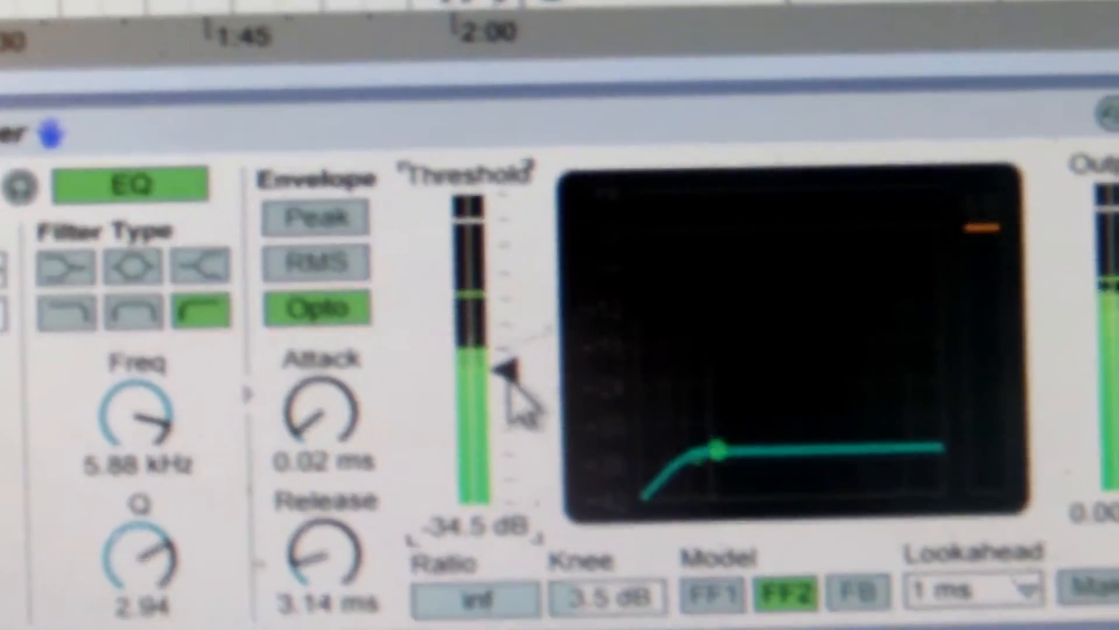